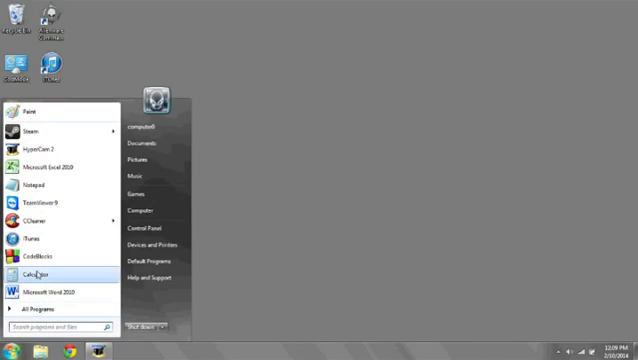
Launch Calculator from the Start menu's recent programs list
{"action": "left_click", "coordinate": [40, 271]}
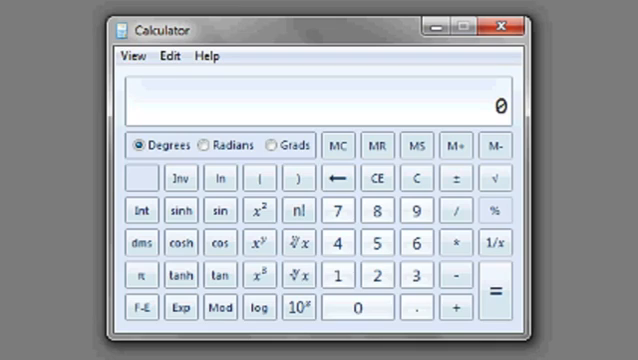
Compute 8 × 8 in Calculator to display 64
{"action": "left_click", "coordinate": [378, 213]}
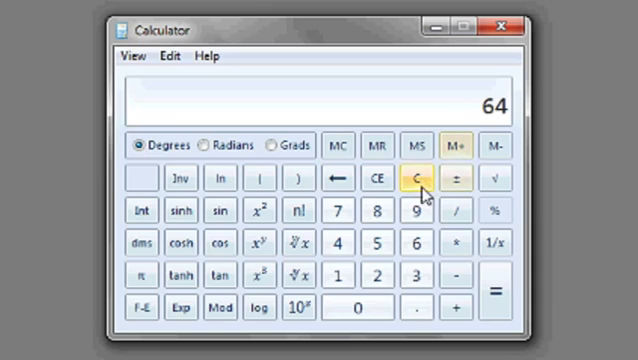
Clear the display to zero, then compute 3 × 4 to show 12
{"action": "left_click", "coordinate": [421, 178]}
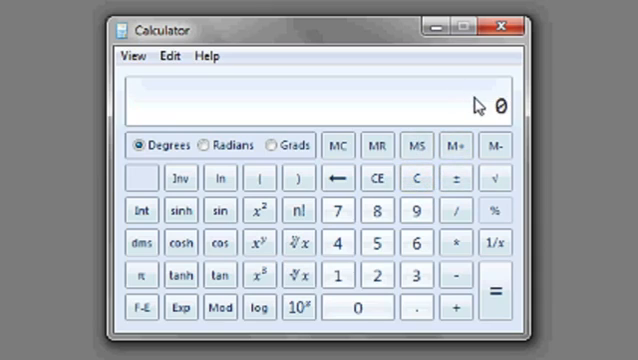
{"action": "left_click", "coordinate": [410, 275]}
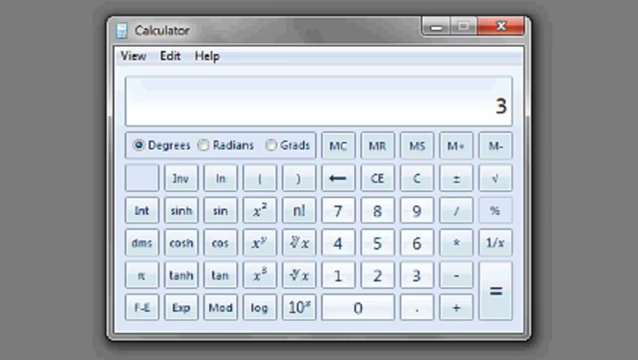
{"action": "left_click", "coordinate": [382, 247]}
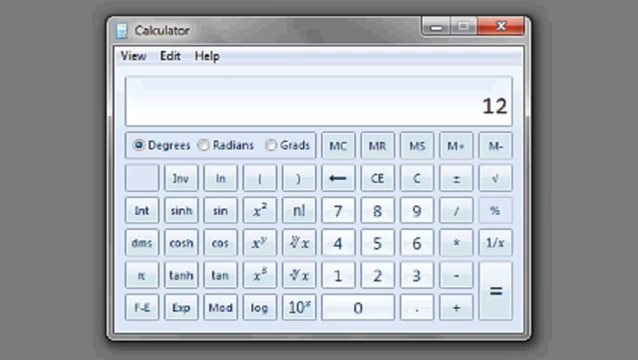
{"action": "mouse_move", "coordinate": [458, 243]}
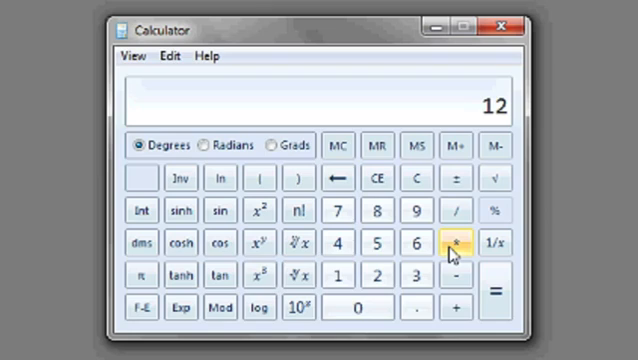